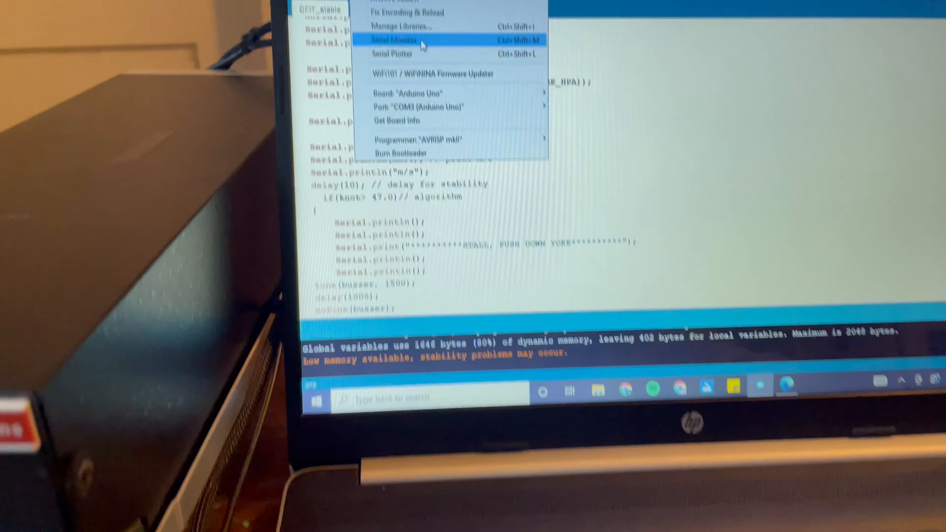
# - Show the Serial Monitor and follow the boot banner, orientation tests and live temperature, pressure, humidity, altitude readings
pyautogui.click(398, 40)
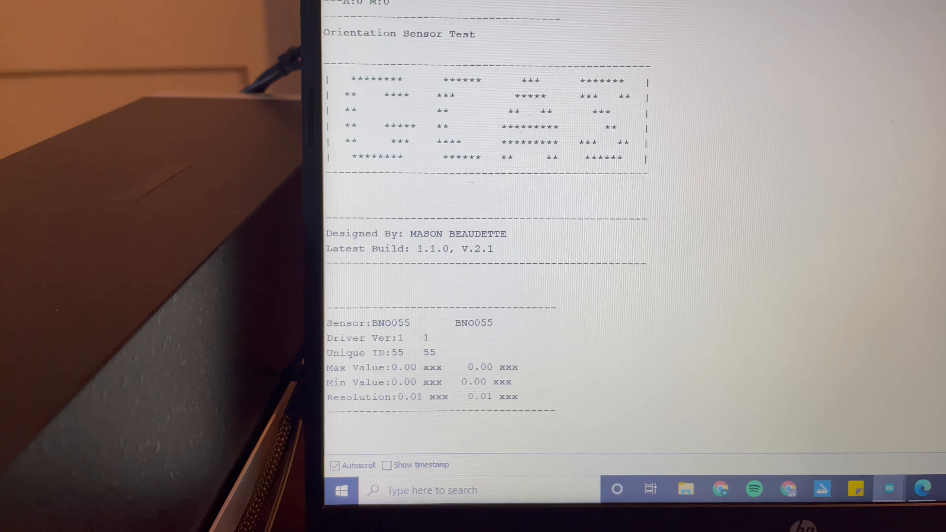
pyautogui.scroll(-3)
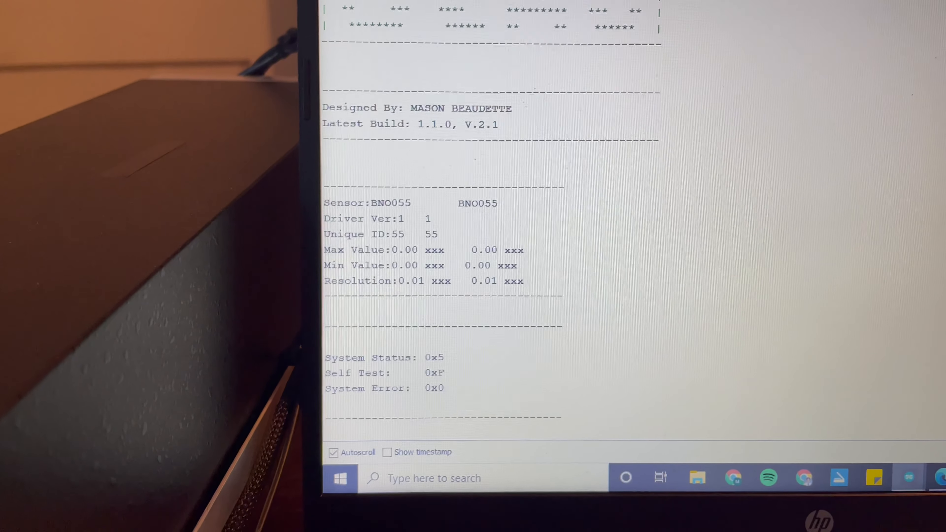
pyautogui.scroll(-3)
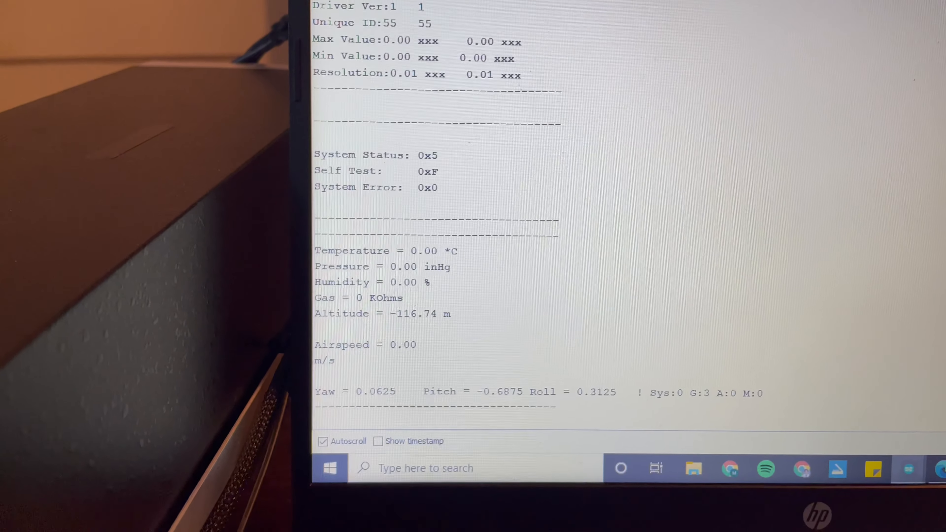
pyautogui.scroll(-3)
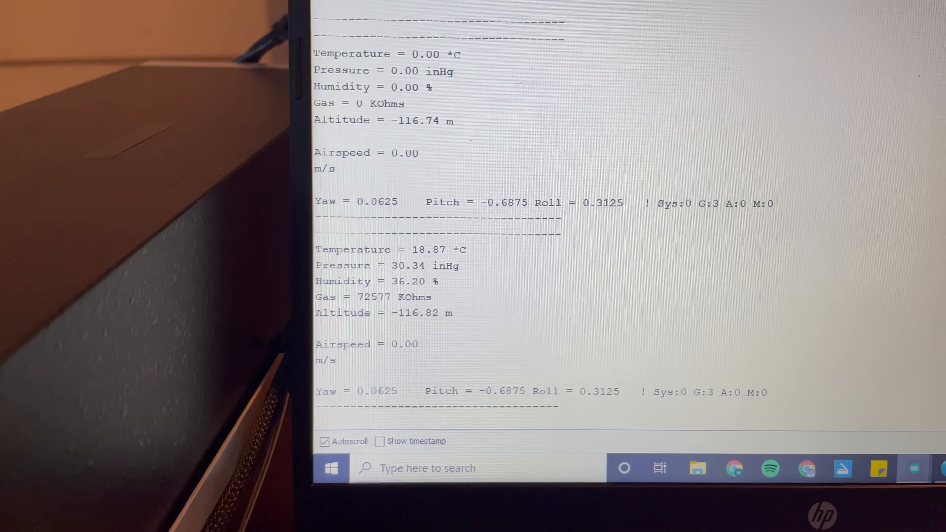
pyautogui.scroll(-3)
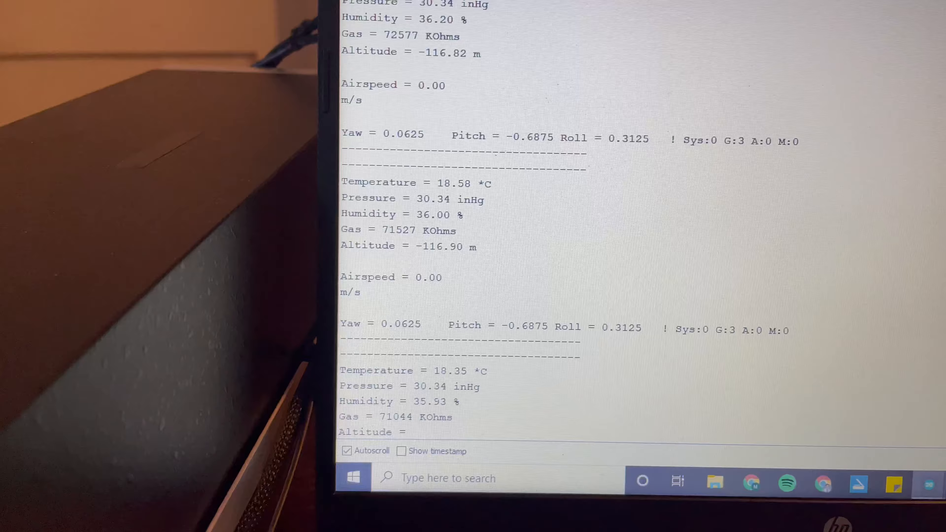